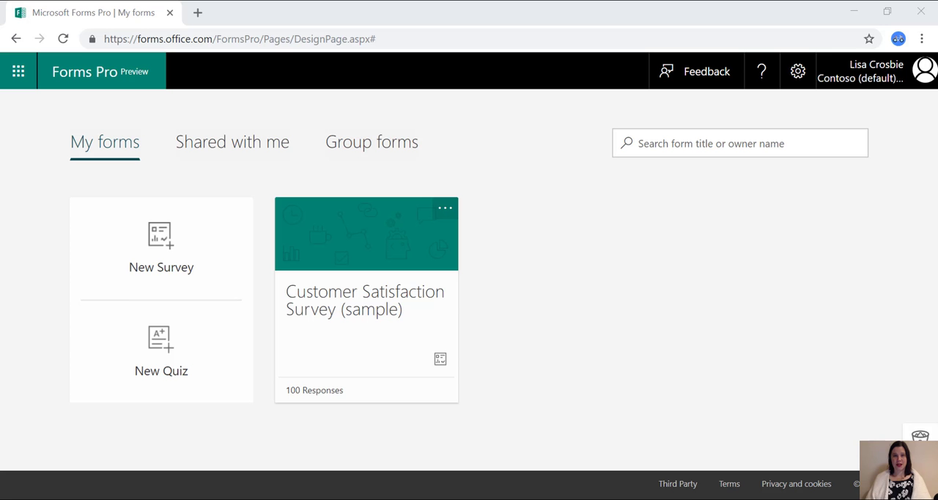
pyautogui.moveTo(552, 342)
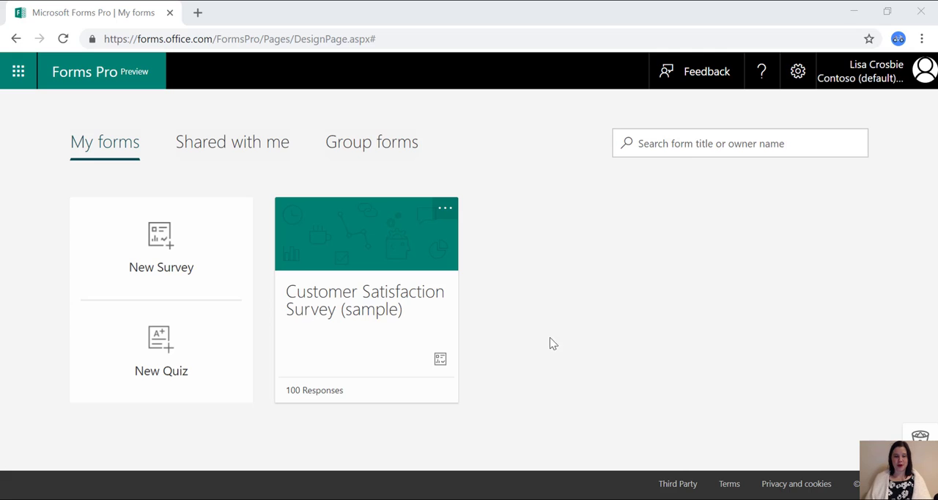
# Step: Start a blank survey and add a rating question with five star levels
pyautogui.click(160, 246)
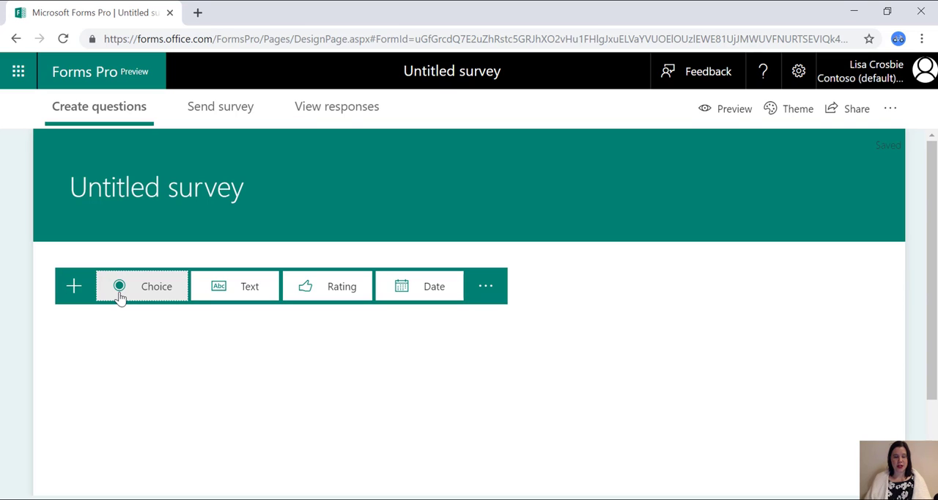
pyautogui.moveTo(148, 297)
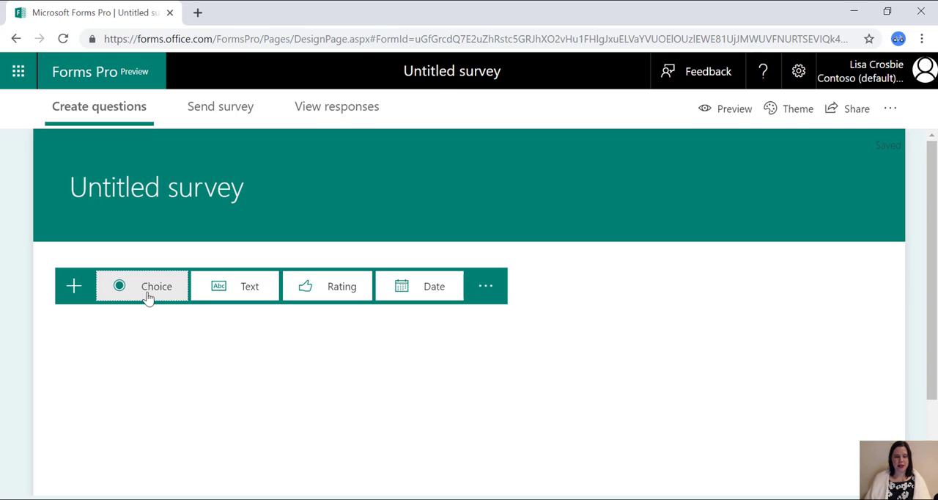
pyautogui.moveTo(249, 286)
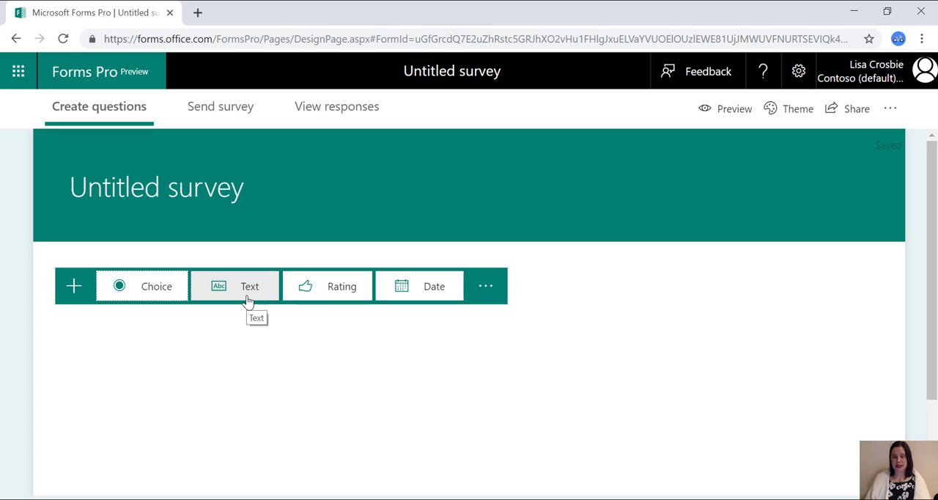
pyautogui.click(327, 286)
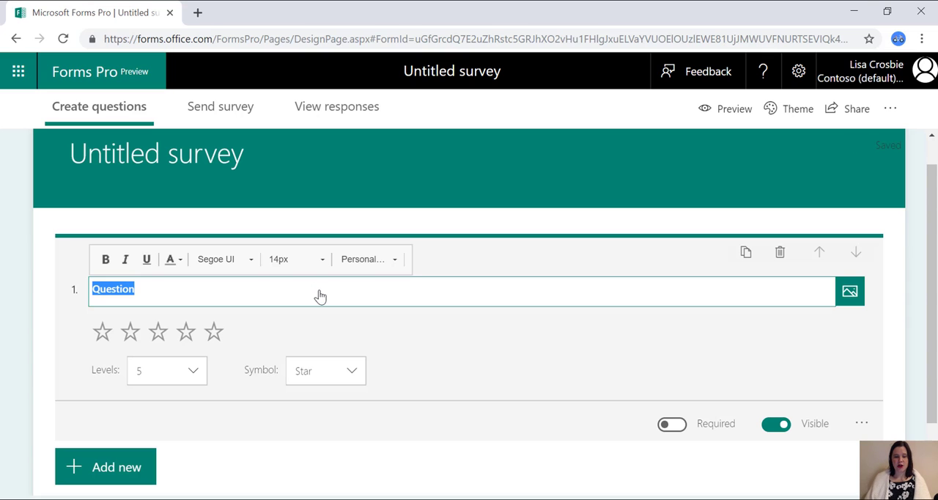
pyautogui.click(325, 370)
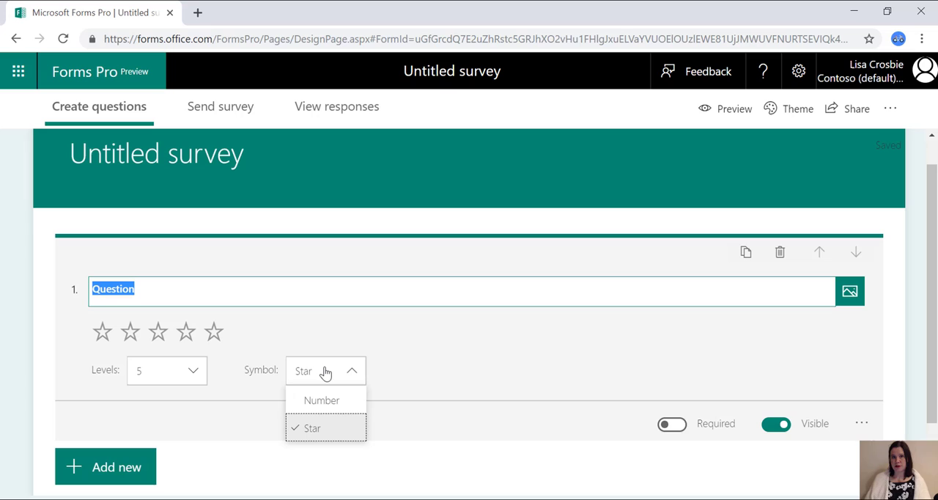
pyautogui.moveTo(180, 381)
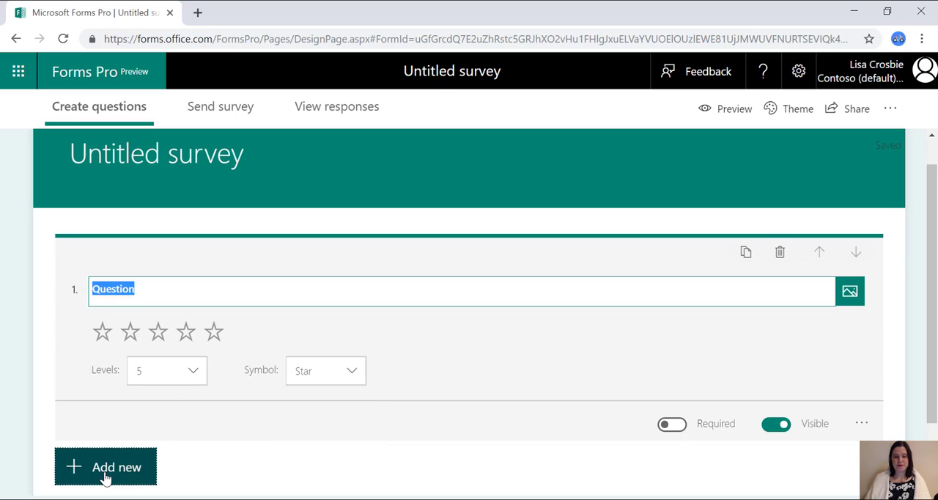
# Step: Add a Likert question and a Net Promoter Score question to the survey
pyautogui.click(104, 467)
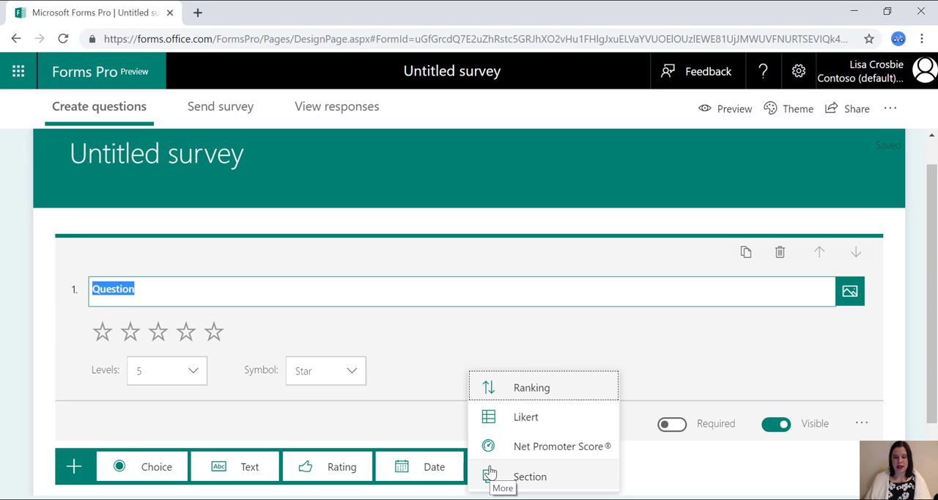
pyautogui.moveTo(509, 429)
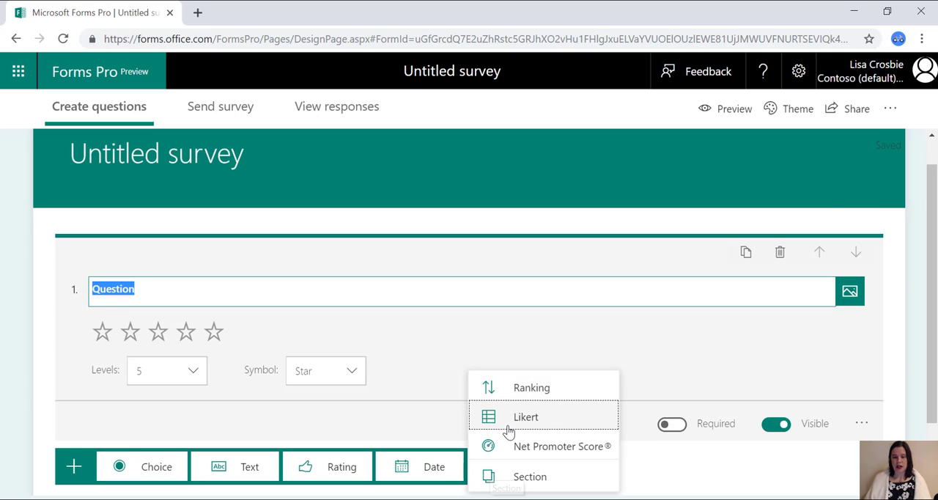
pyautogui.click(525, 416)
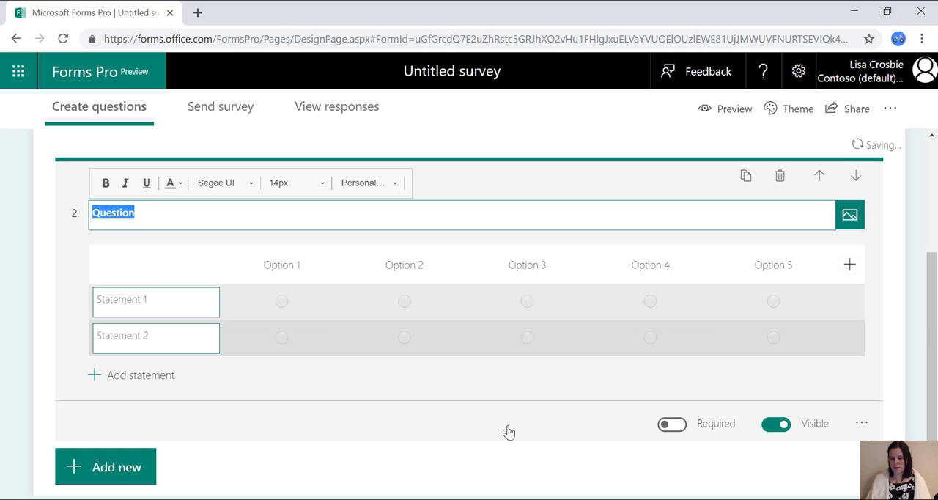
pyautogui.moveTo(252, 461)
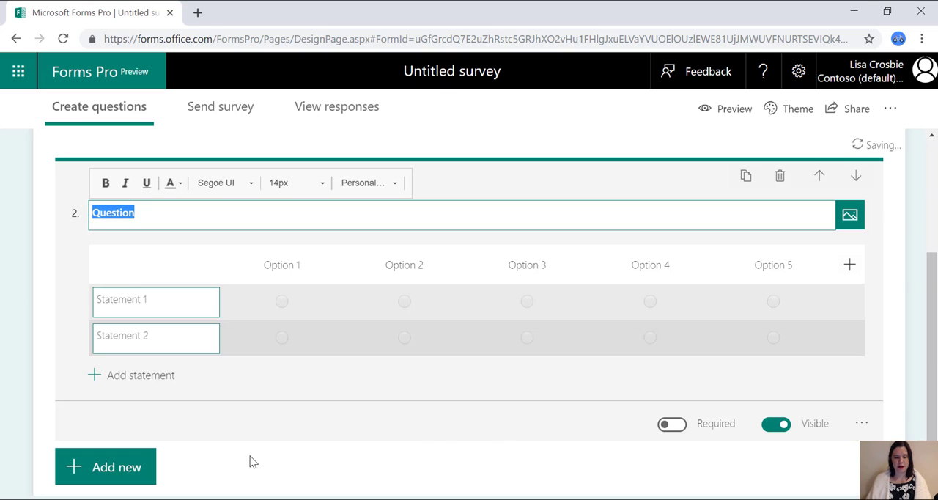
pyautogui.click(104, 467)
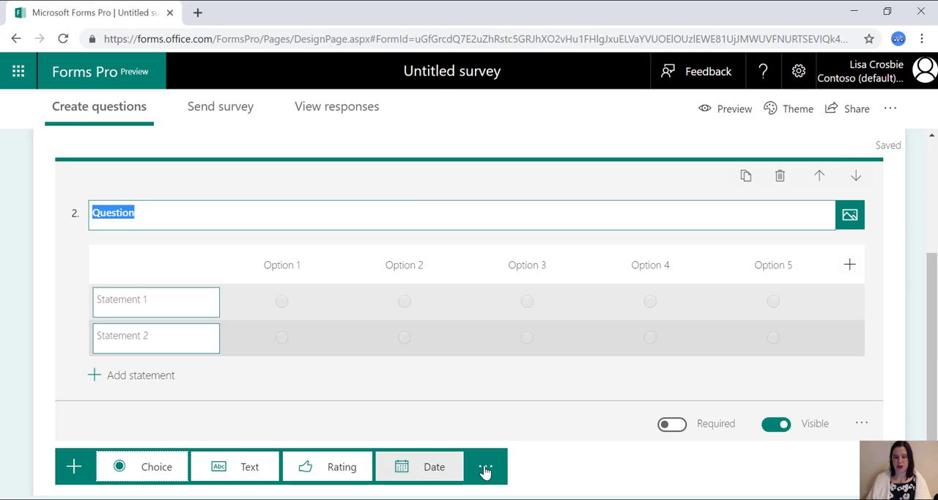
pyautogui.click(484, 466)
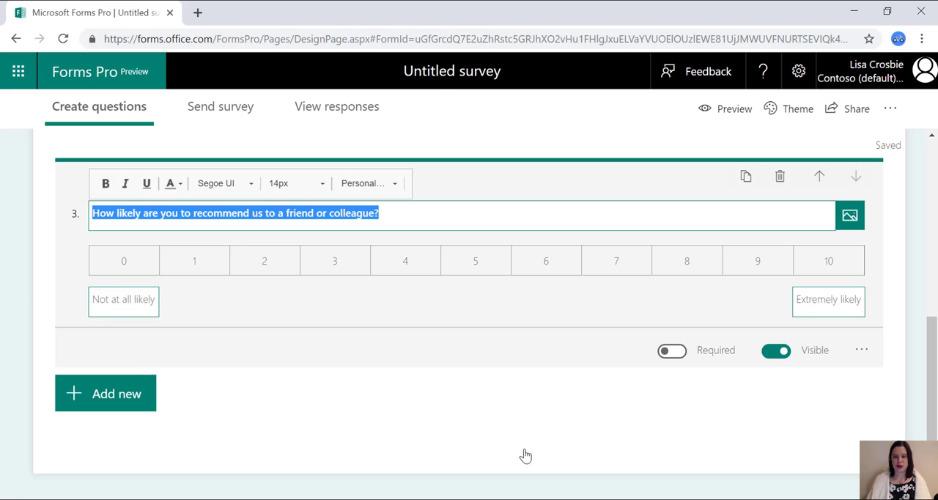
pyautogui.moveTo(330, 261)
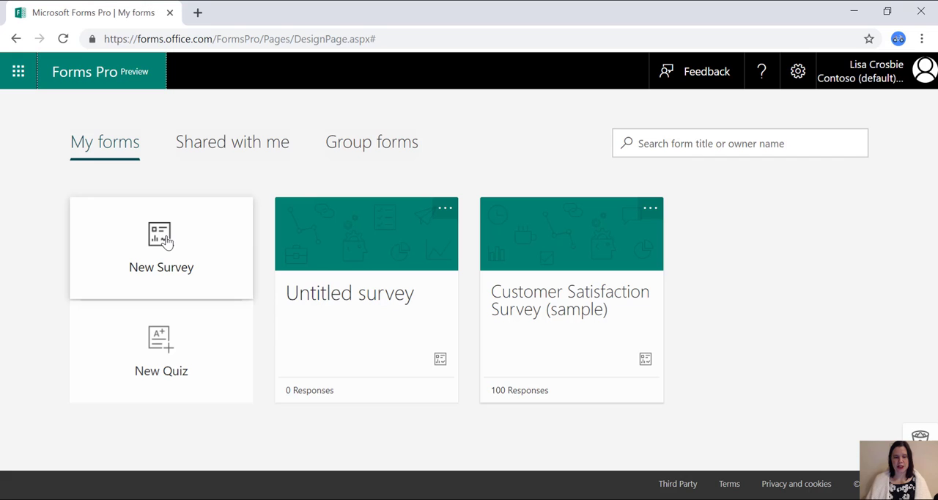
# Step: Create a second new survey and title it 'Event Feedback'
pyautogui.click(161, 248)
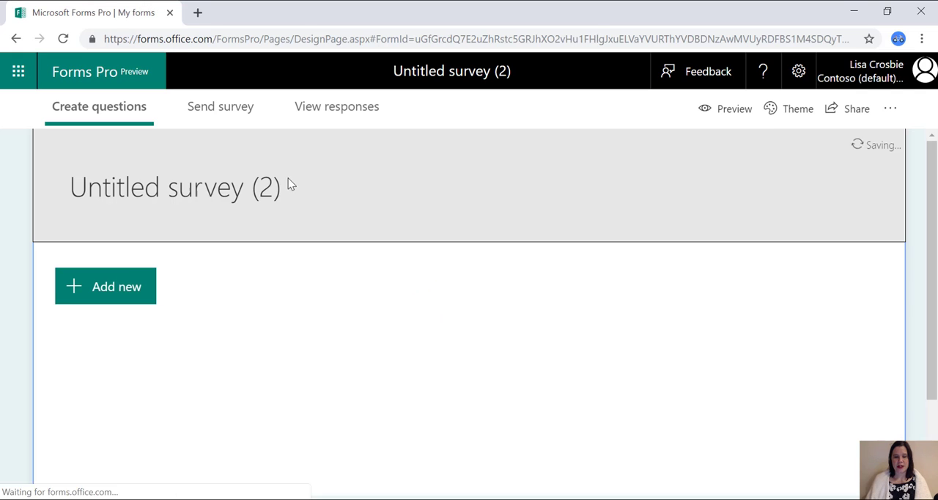
pyautogui.click(176, 187)
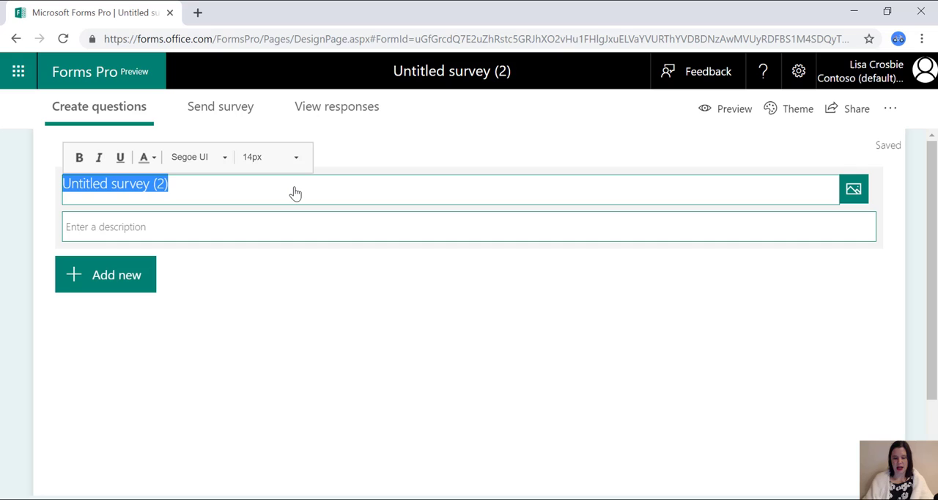
pyautogui.write('Eve nt')
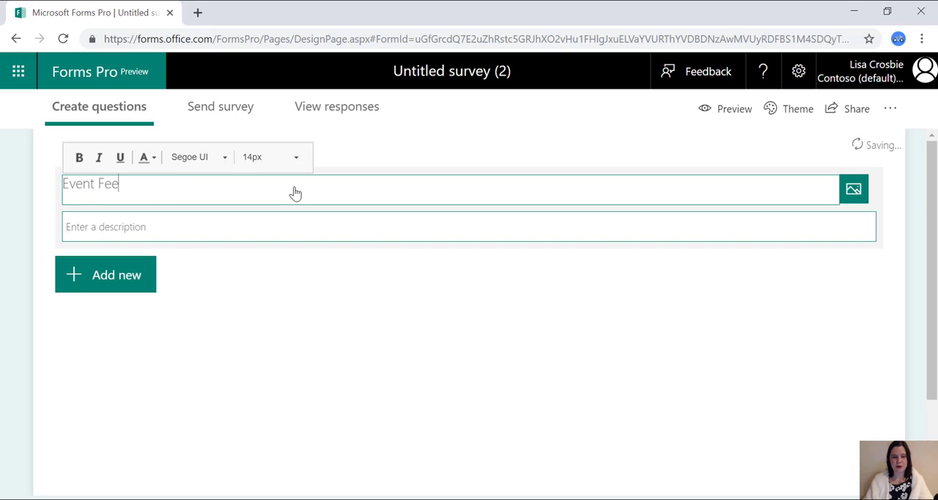
pyautogui.write('dback')
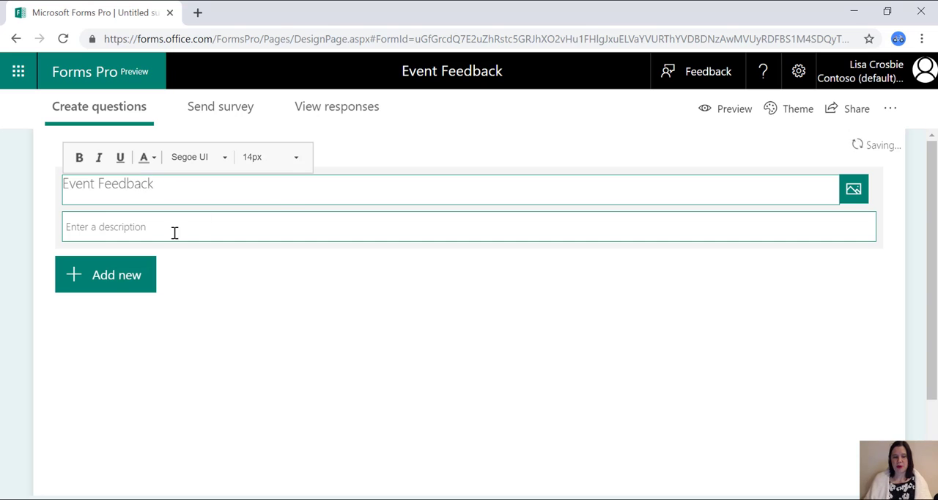
# Step: Add all six suggested event questions, from overall satisfaction to improvement suggestions
pyautogui.click(105, 274)
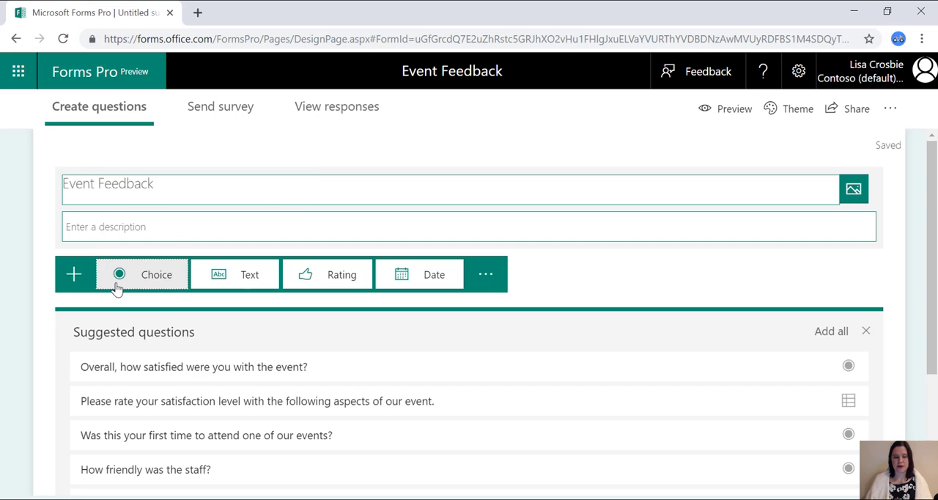
pyautogui.moveTo(118, 286)
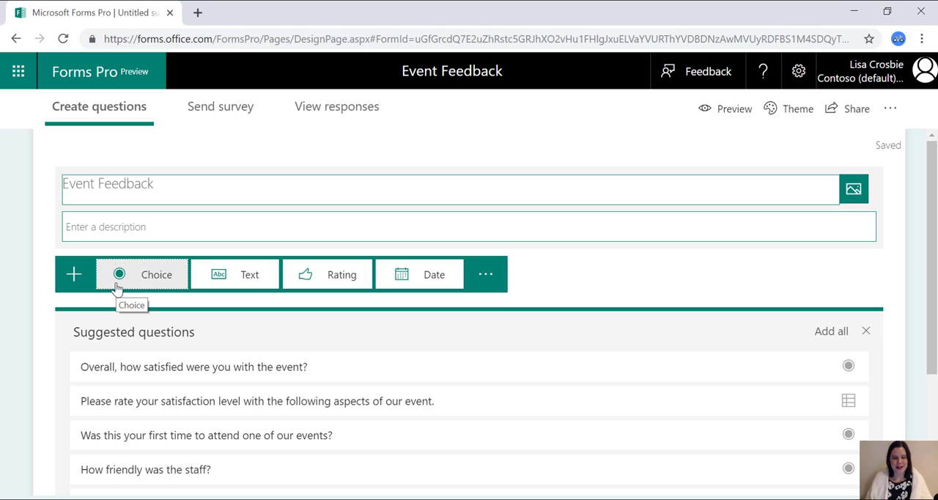
pyautogui.moveTo(633, 344)
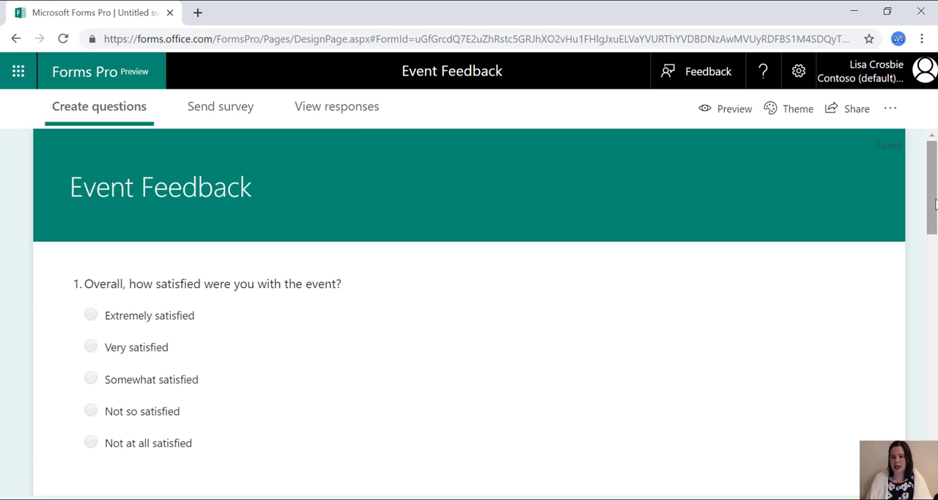
pyautogui.scroll(-3)
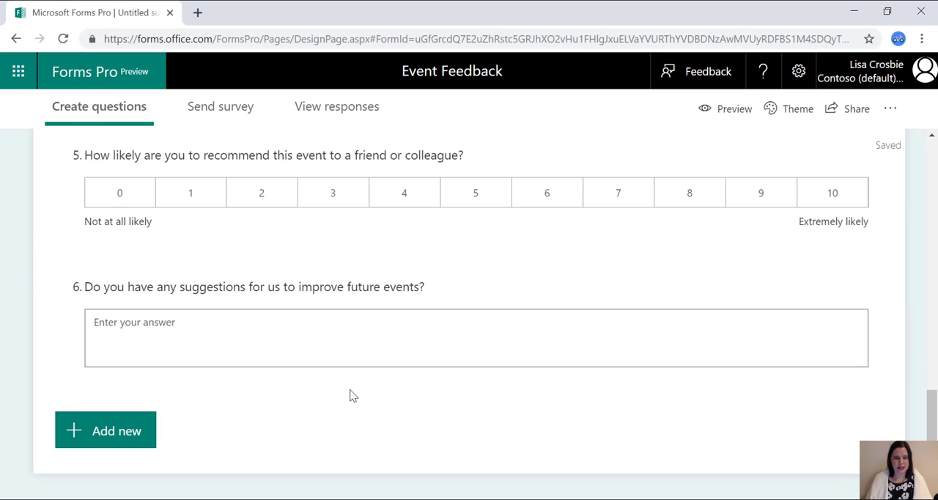
# Step: Add a choice question 'What city are you from?' with Sydney as Option 1
pyautogui.click(104, 430)
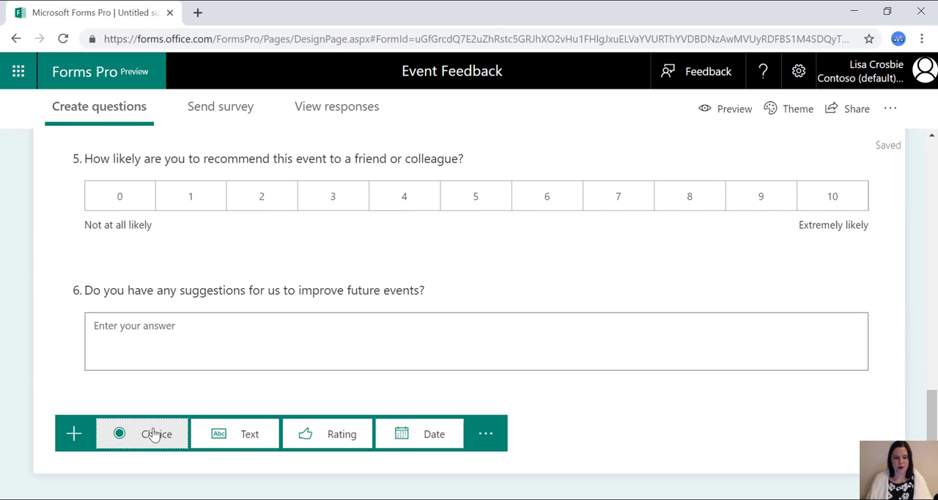
pyautogui.click(157, 433)
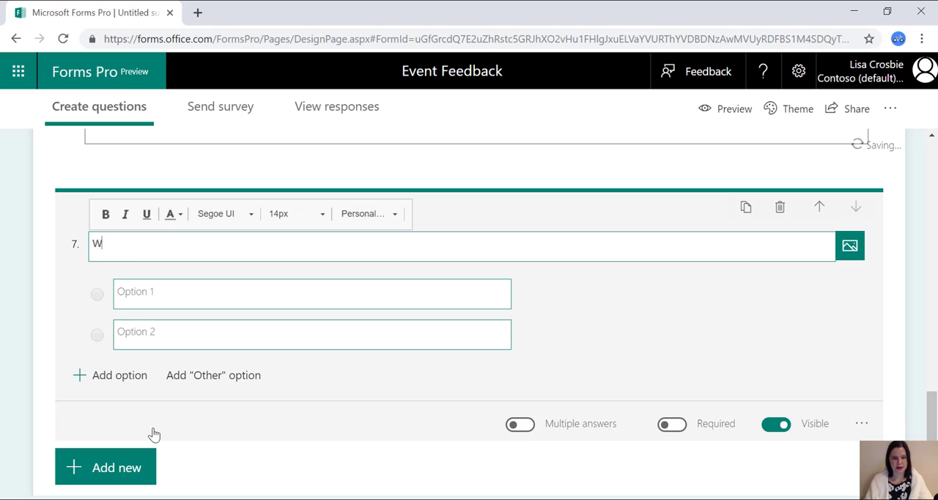
pyautogui.write('hat city are you from?')
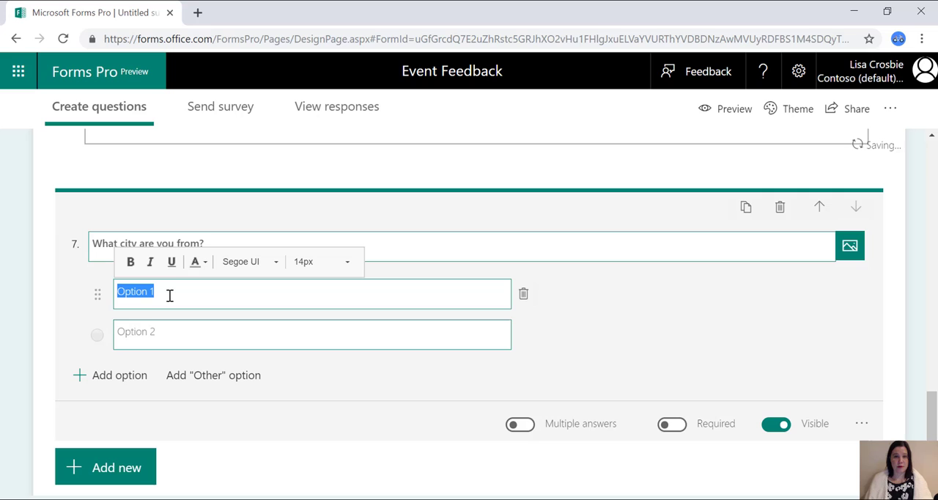
pyautogui.write('Sydney')
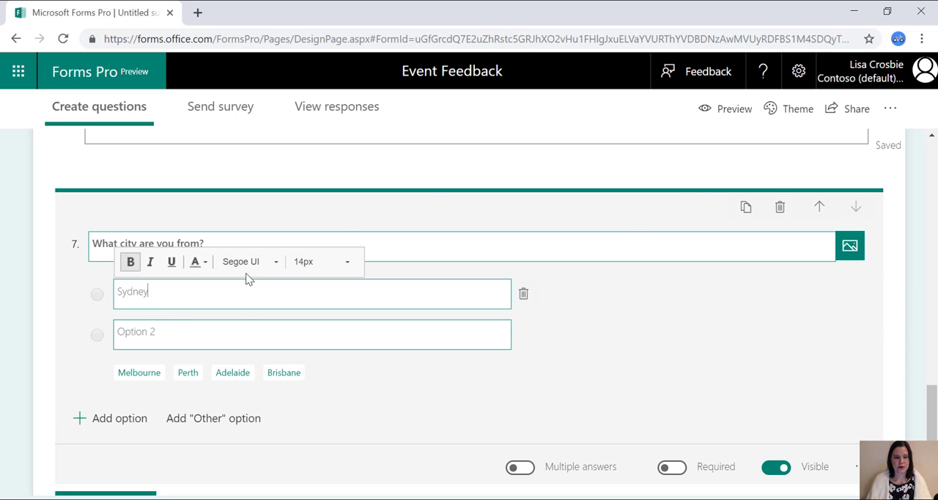
pyautogui.moveTo(578, 118)
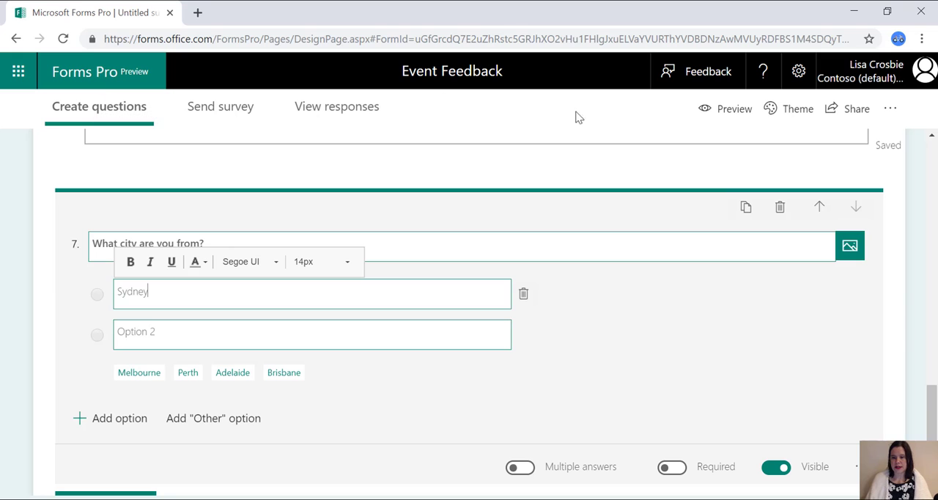
# Step: Apply the clouds-over-rolling-hills image theme from the Theme choices
pyautogui.click(797, 108)
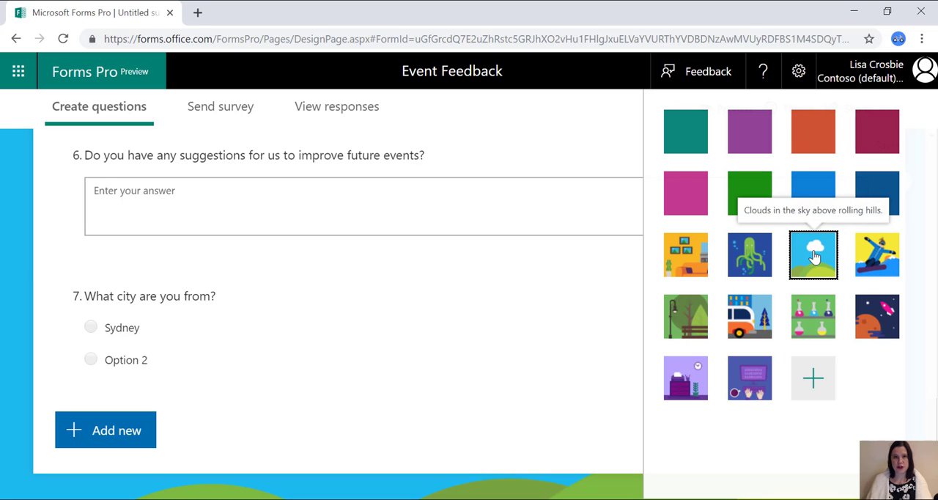
pyautogui.moveTo(812, 377)
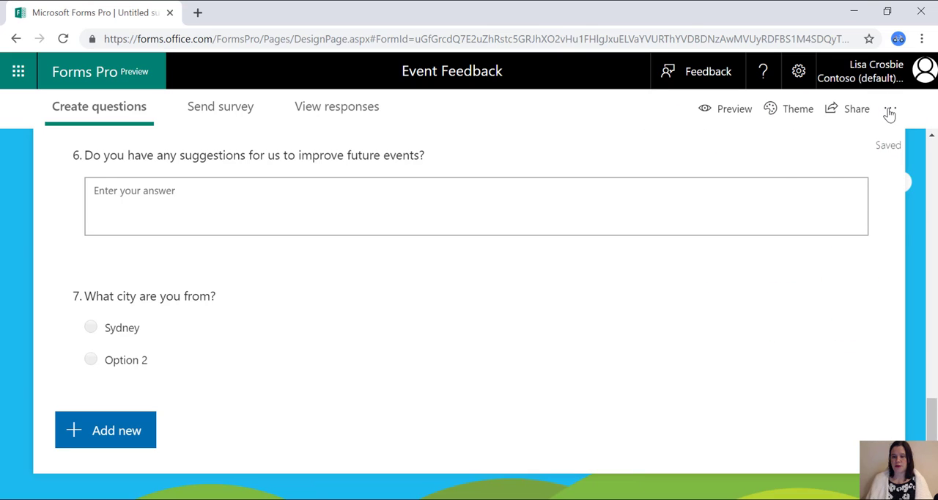
# Step: Open the more-options menu listing Personalize, Branching rules and Multilingual
pyautogui.click(890, 108)
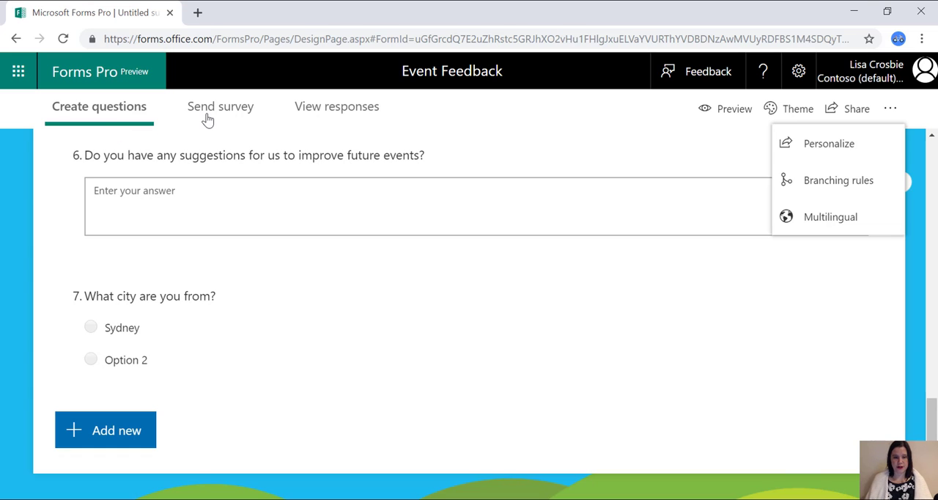
# Step: Show the Event Feedback QR code, then open the Customer Satisfaction Survey (sample)
pyautogui.click(219, 106)
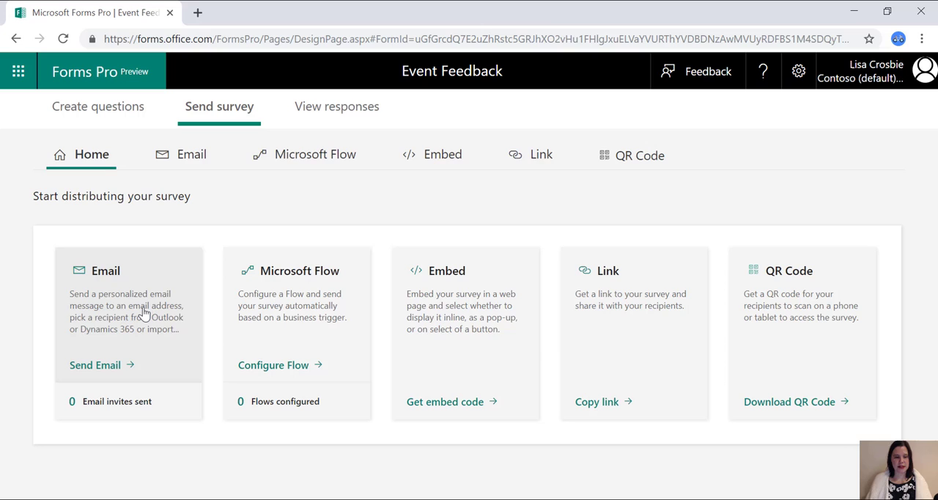
pyautogui.moveTo(143, 311)
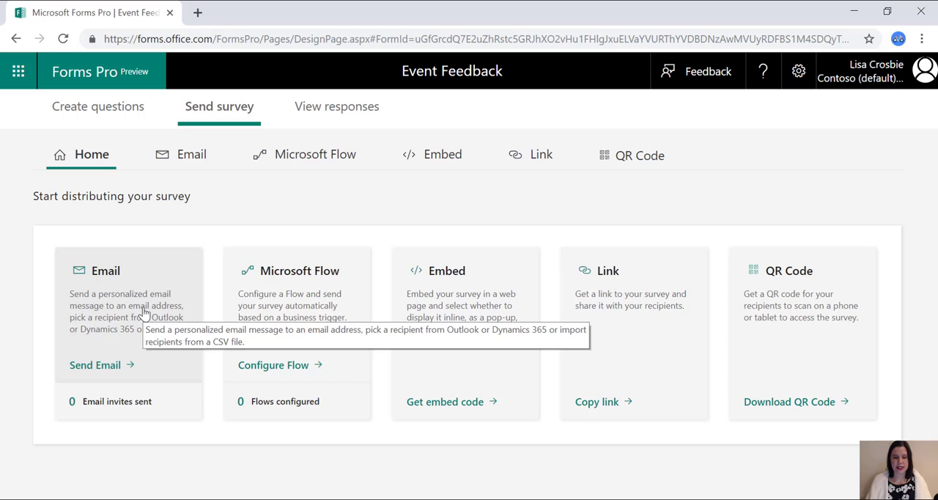
pyautogui.moveTo(320, 320)
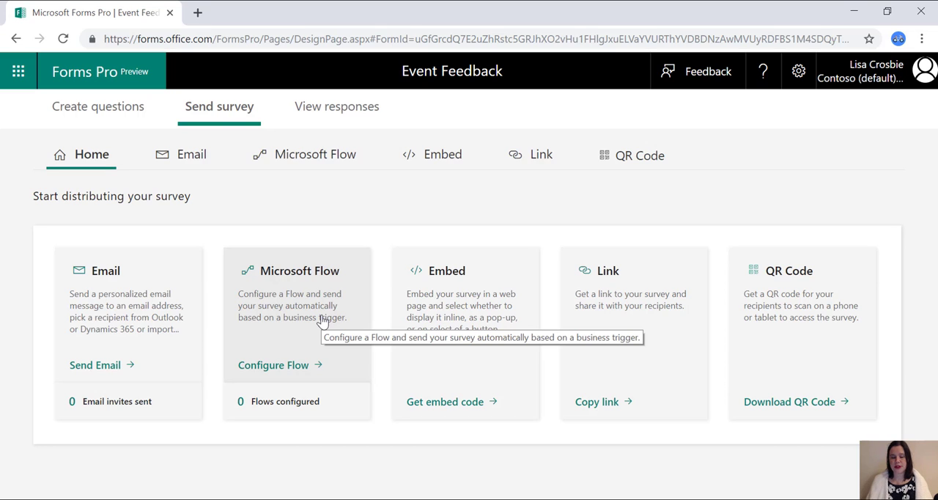
pyautogui.moveTo(484, 330)
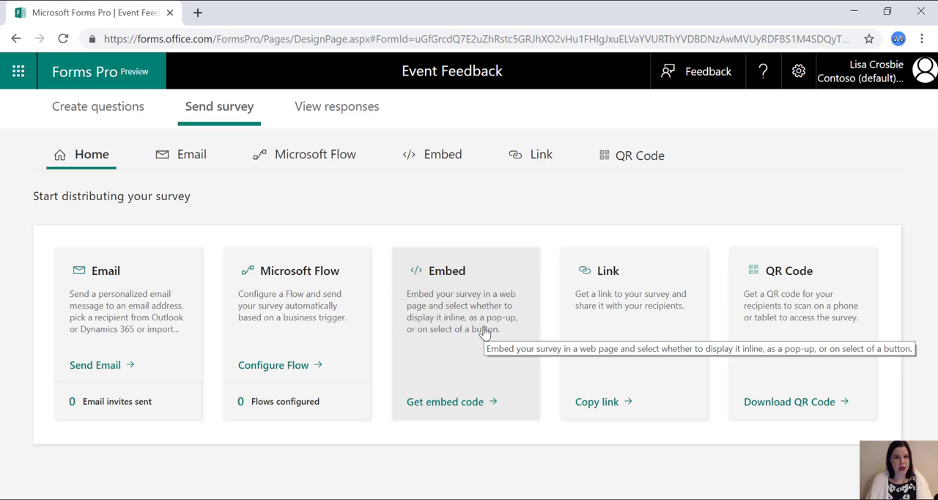
pyautogui.moveTo(674, 331)
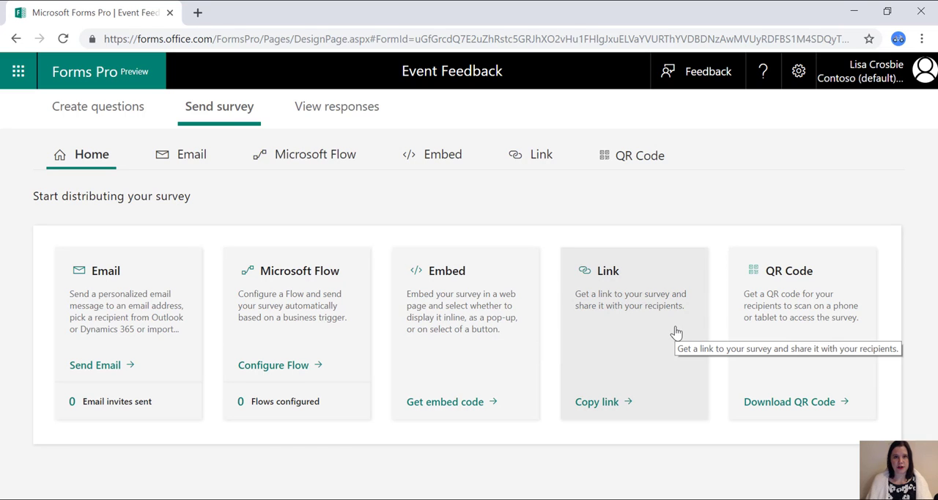
pyautogui.click(631, 154)
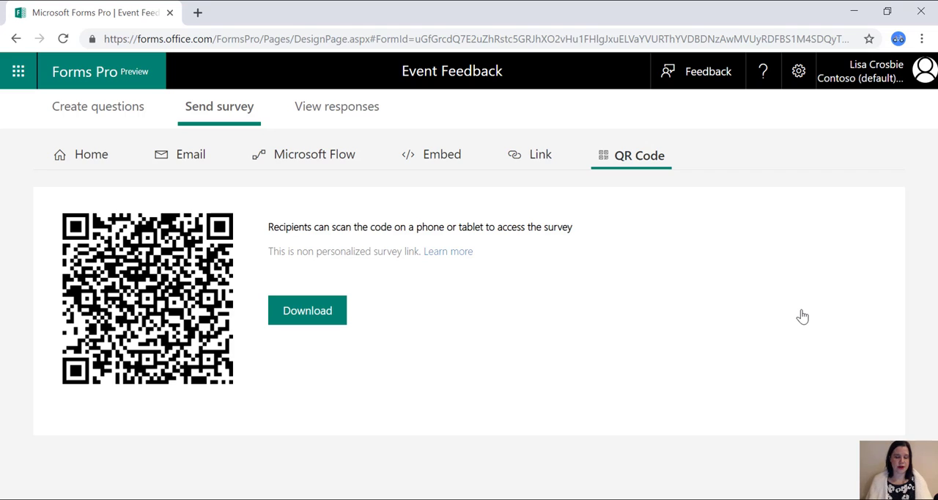
pyautogui.moveTo(137, 80)
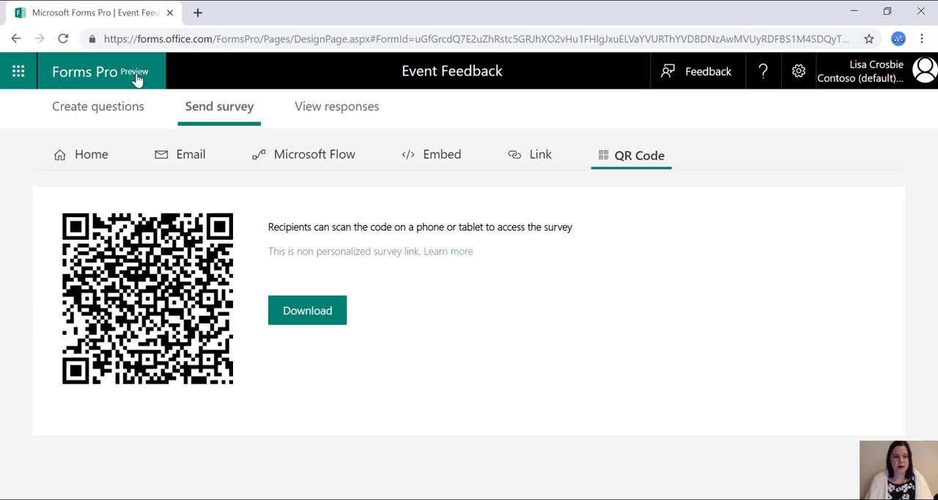
pyautogui.click(85, 71)
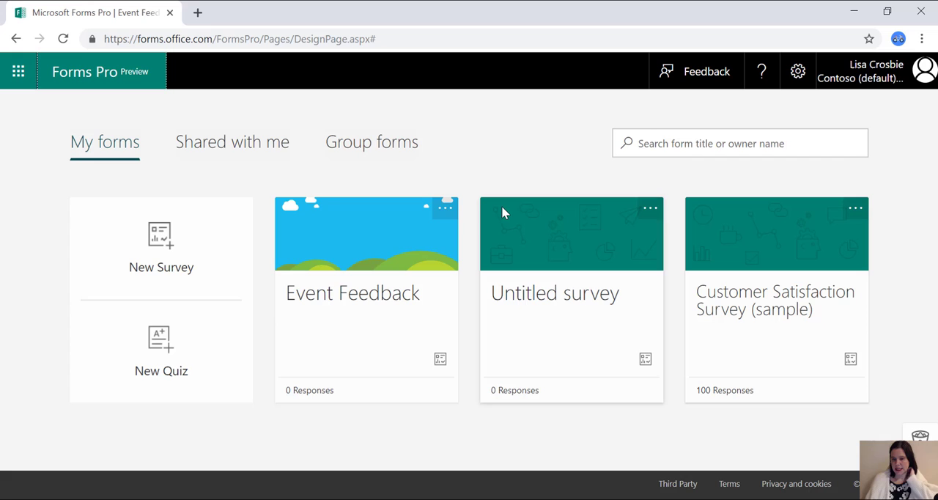
pyautogui.moveTo(755, 309)
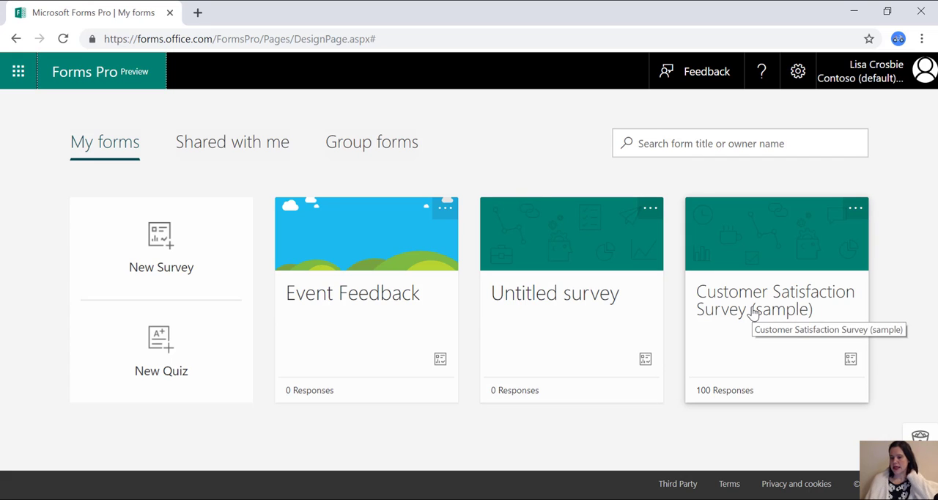
pyautogui.click(754, 300)
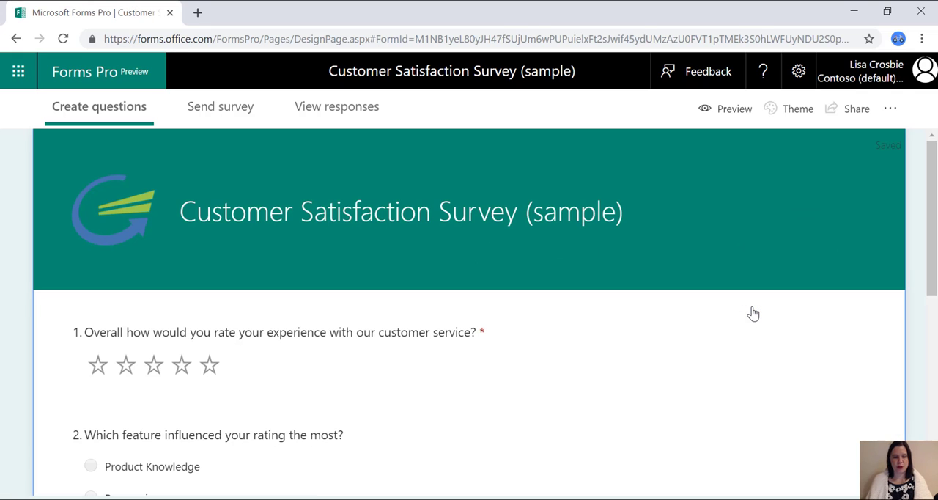
# Step: View the sample survey's responses: 529 invitations, 100 responses, NPS 28
pyautogui.click(335, 106)
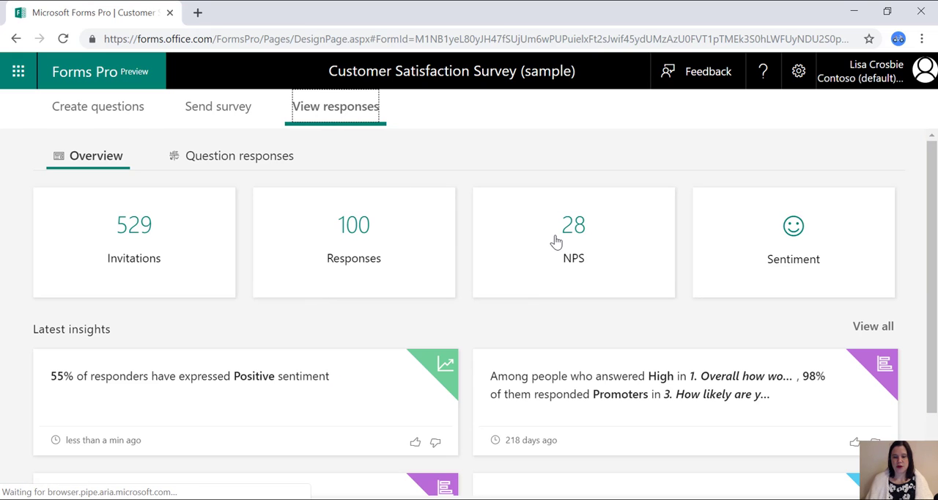
pyautogui.moveTo(744, 252)
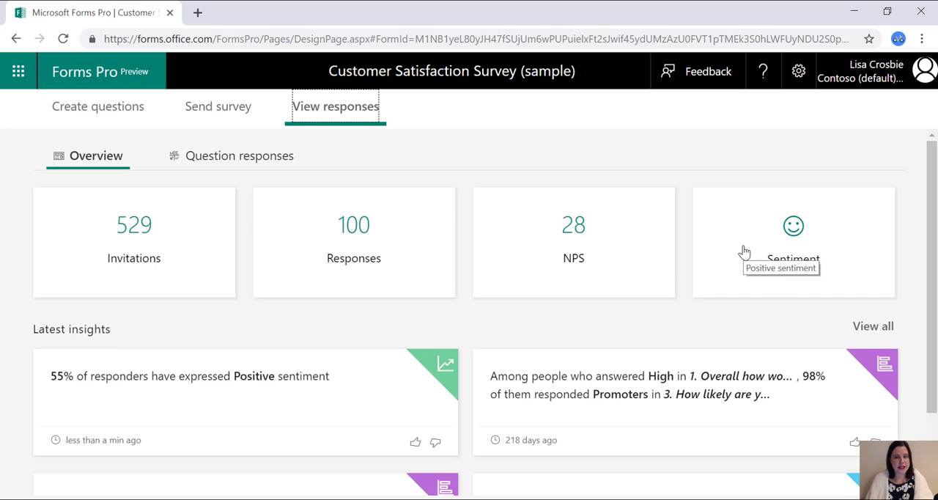
# Step: View all association insights for the sample survey, then return to My forms
pyautogui.click(872, 325)
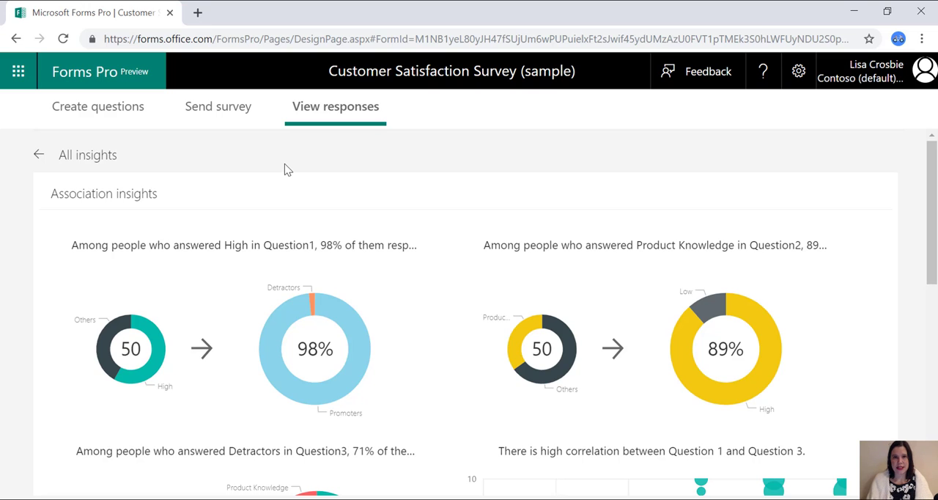
pyautogui.moveTo(118, 330)
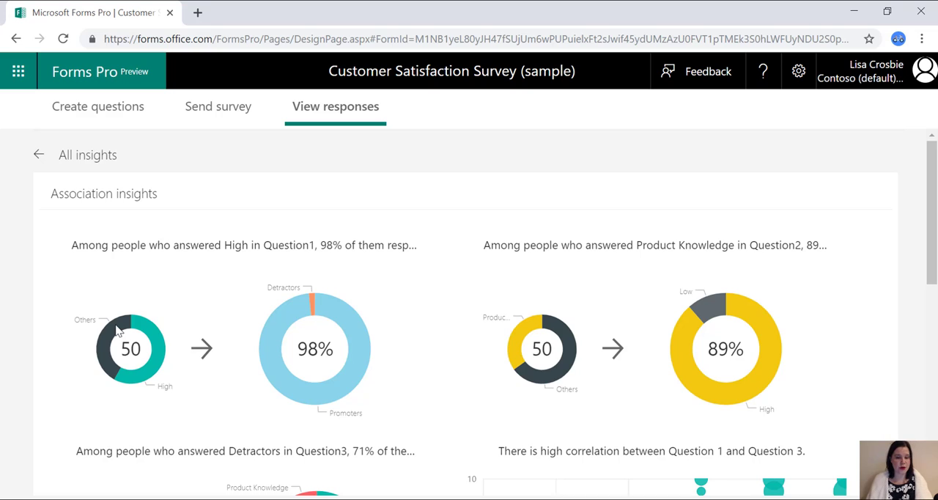
pyautogui.moveTo(328, 322)
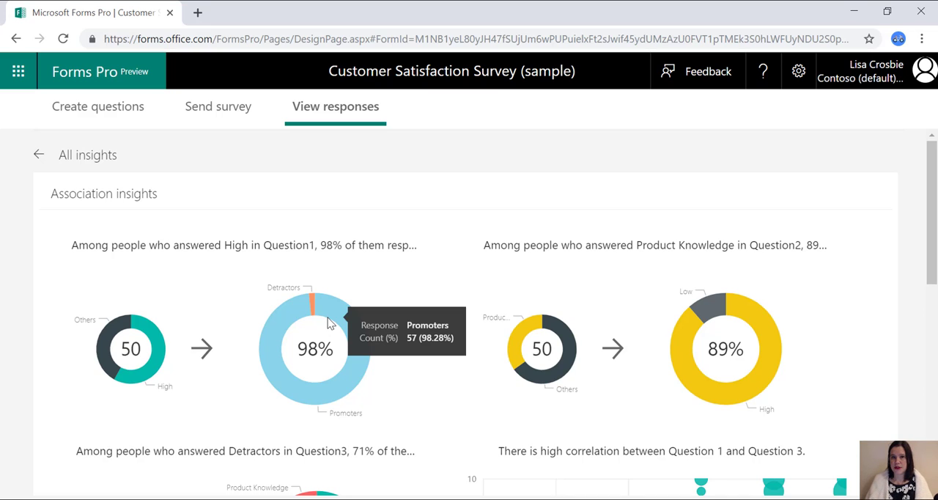
pyautogui.moveTo(335, 212)
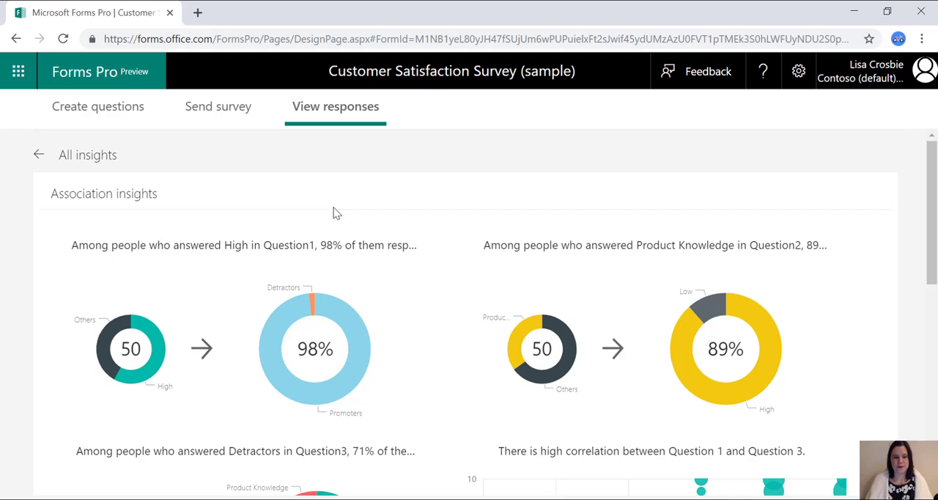
pyautogui.click(84, 71)
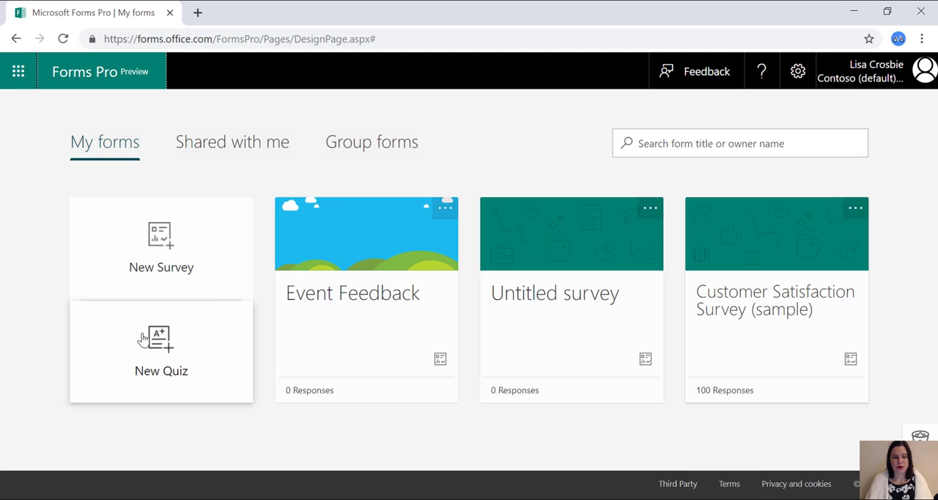
pyautogui.moveTo(154, 344)
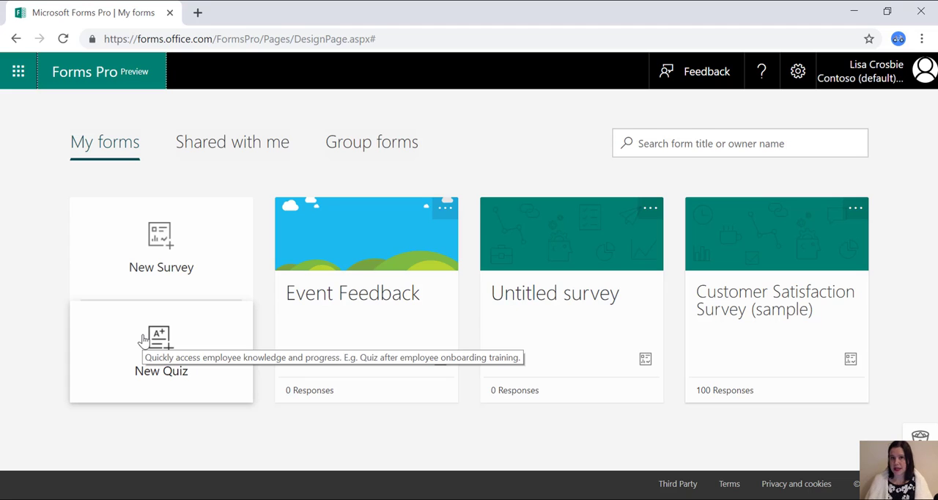